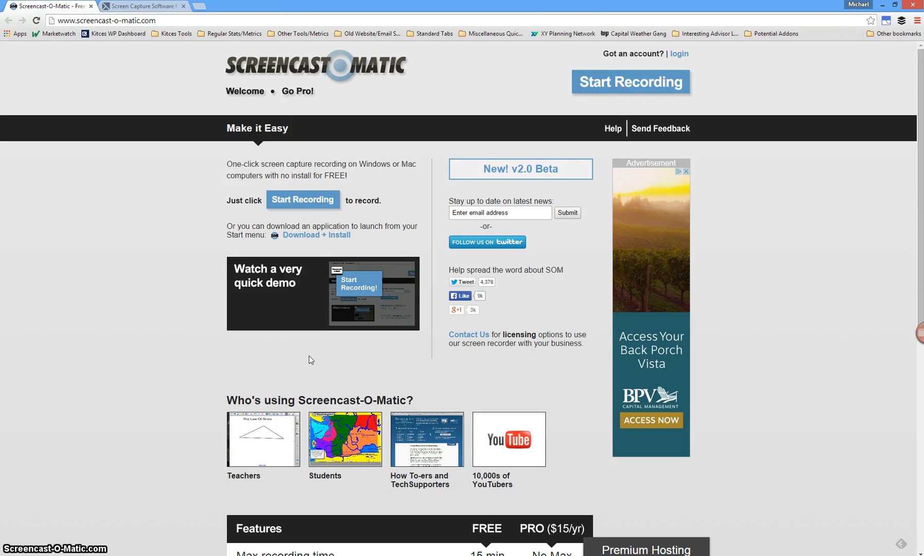
mouse_move(377, 388)
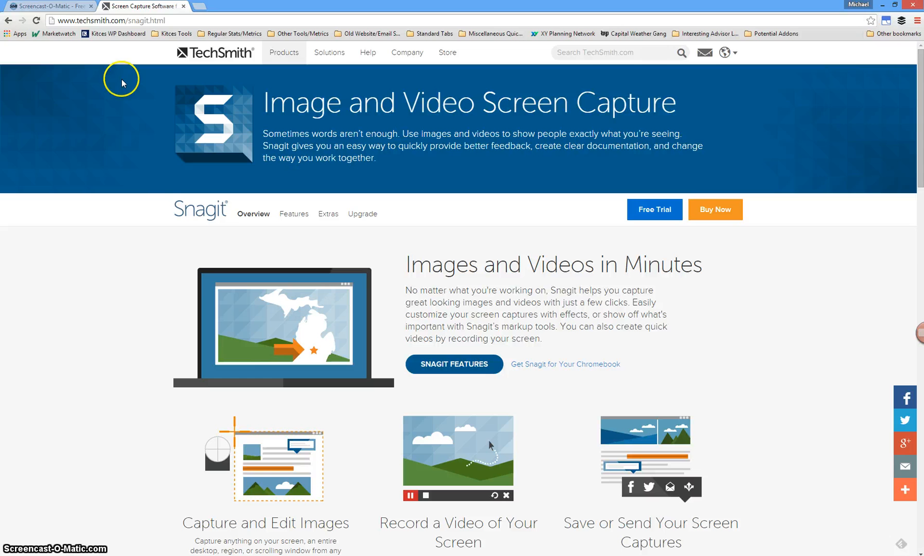
Select the Snagit product page address in Chrome, then return focus to the page
click(109, 20)
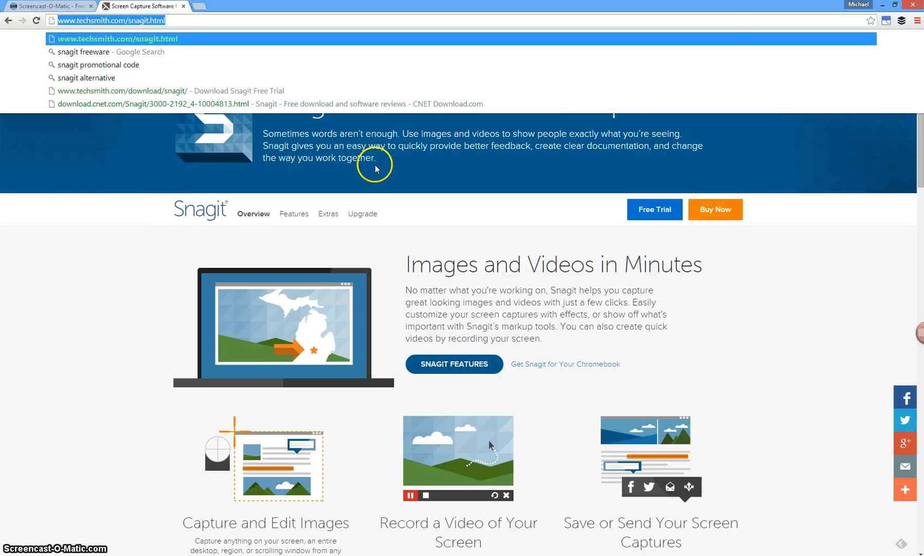
click(411, 169)
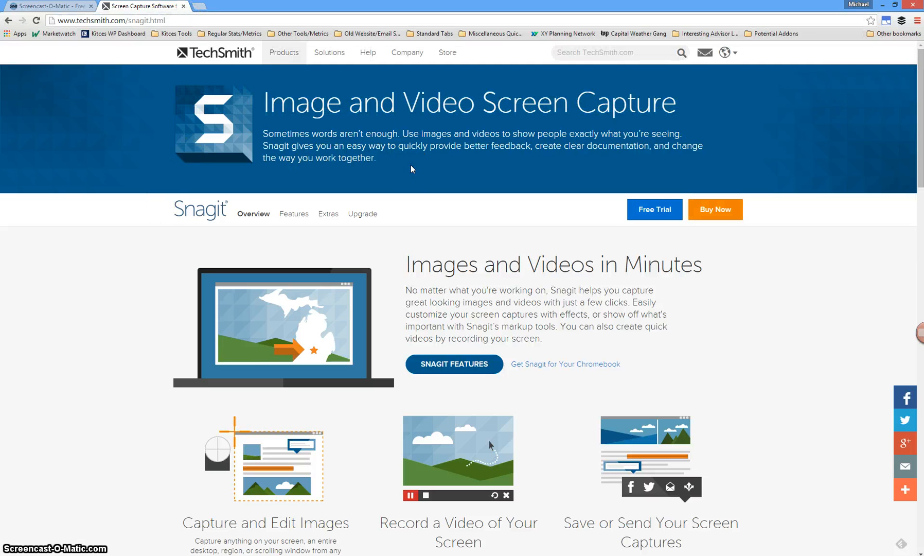
mouse_move(412, 225)
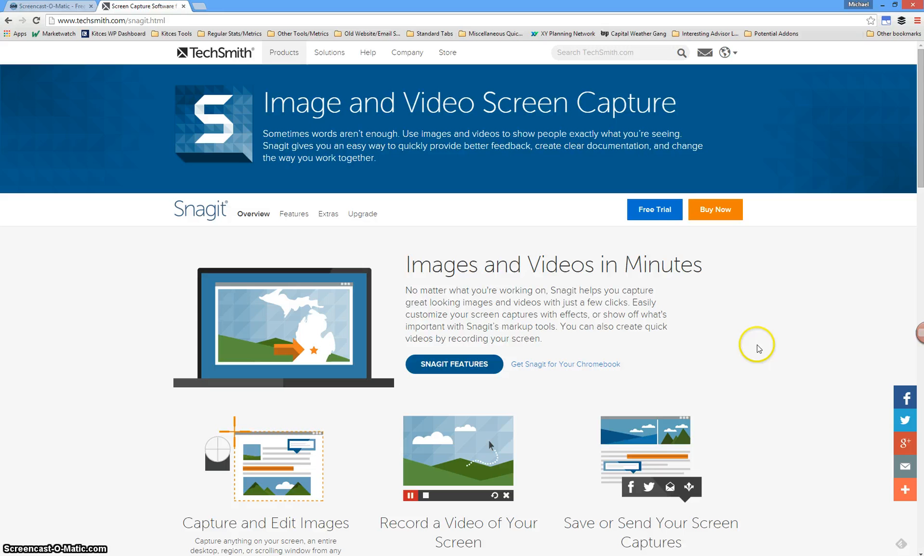
mouse_move(904, 342)
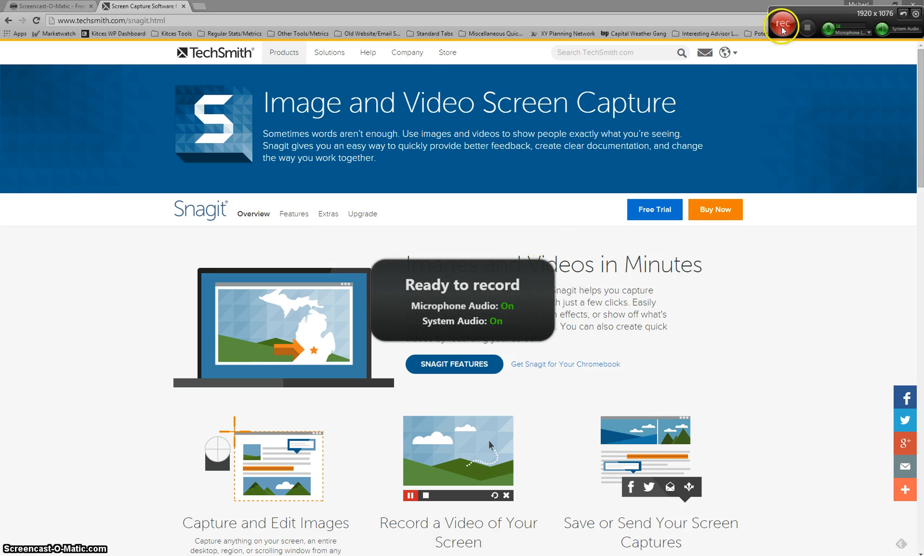
Record browsing the Snagit page and a new youtube.com tab, then stop the recording
click(781, 26)
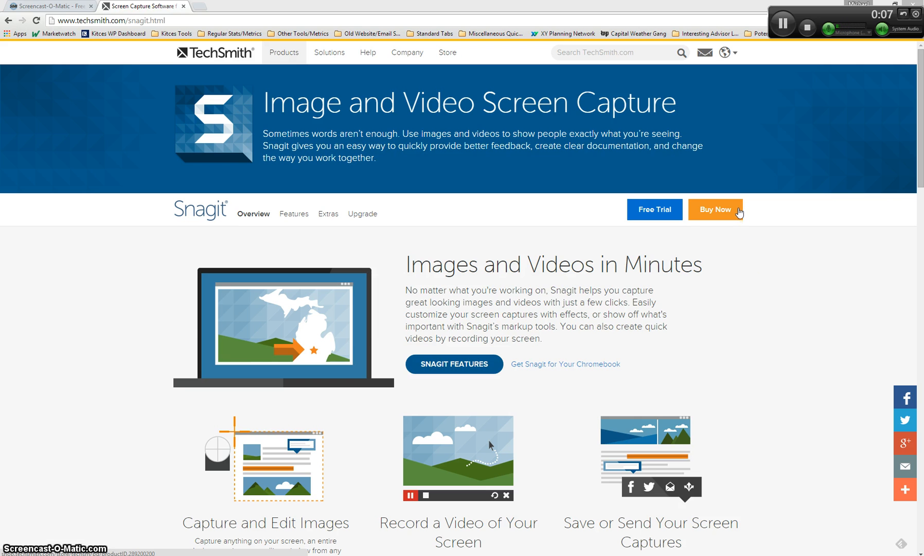
mouse_move(722, 294)
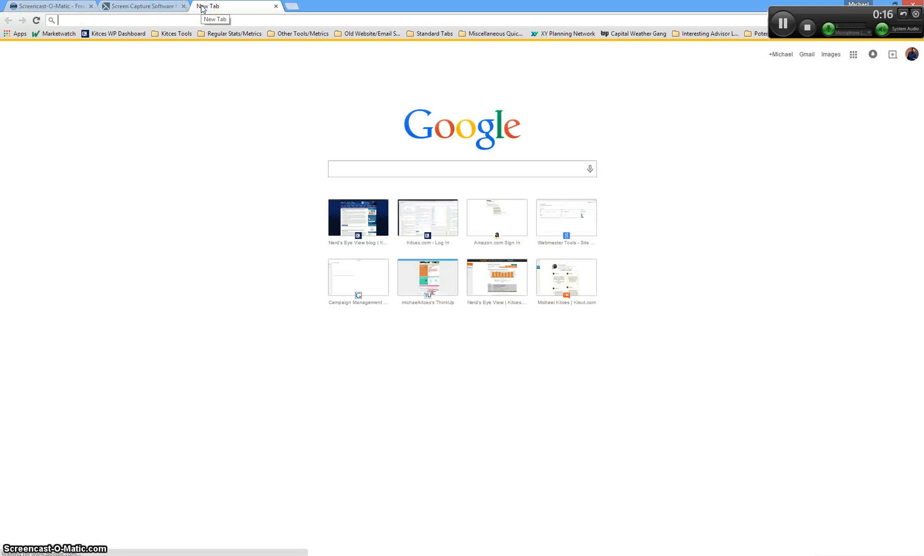
text(https://www.youtube.com)
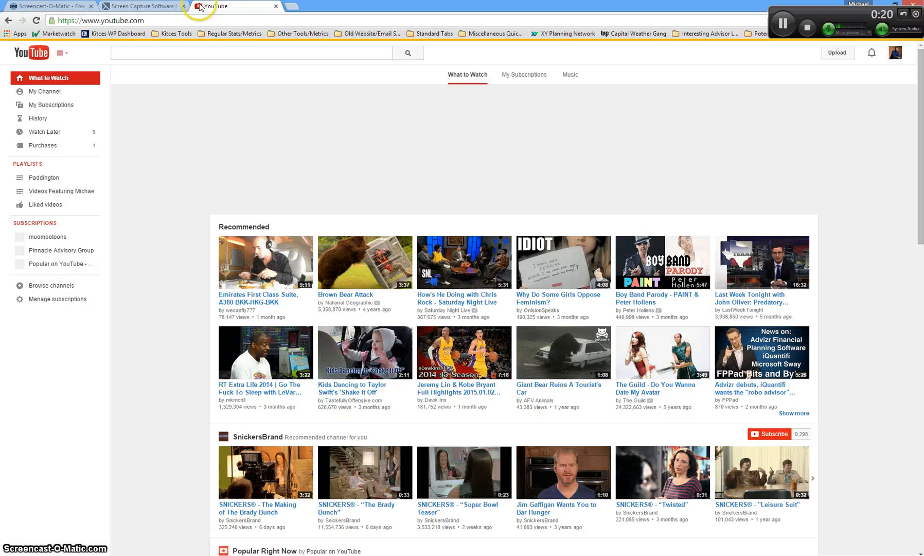
click(140, 6)
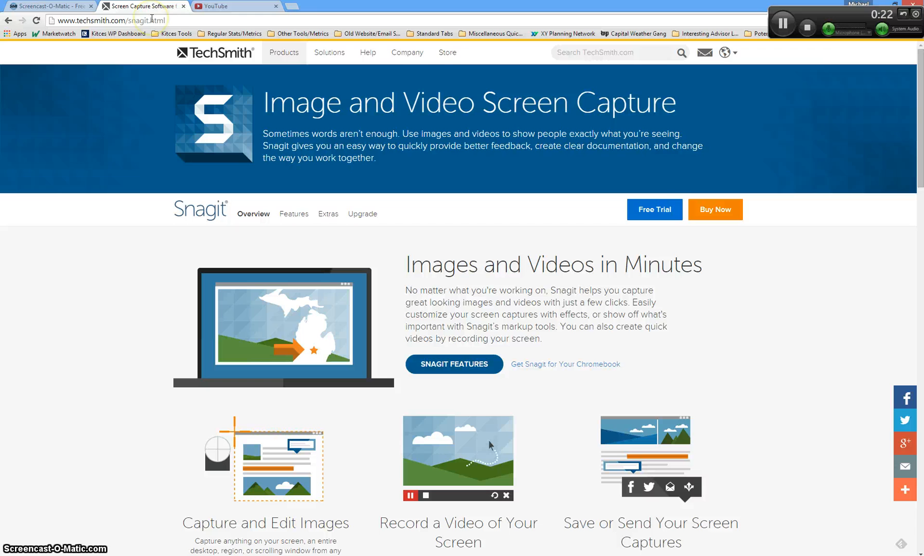
mouse_move(722, 244)
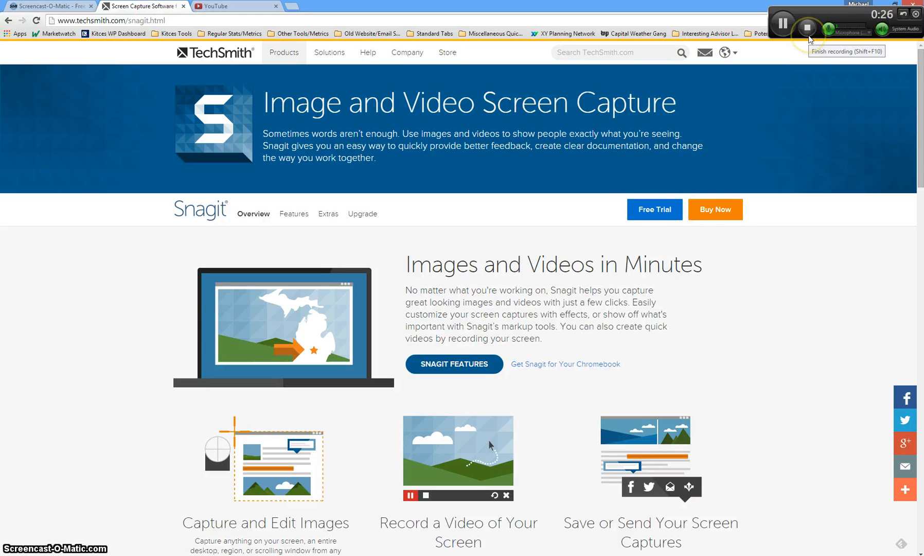
click(807, 28)
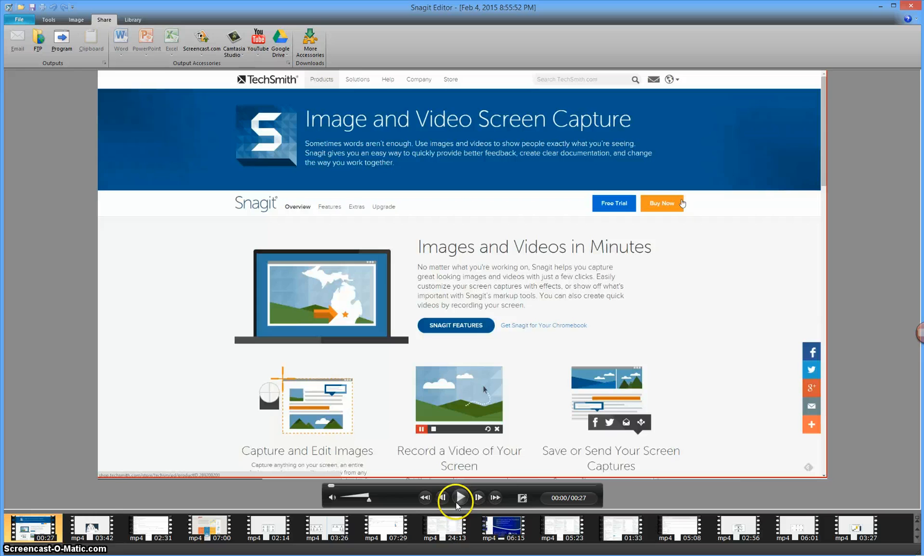
Play back the newly recorded 27-second clip in Snagit Editor
click(460, 497)
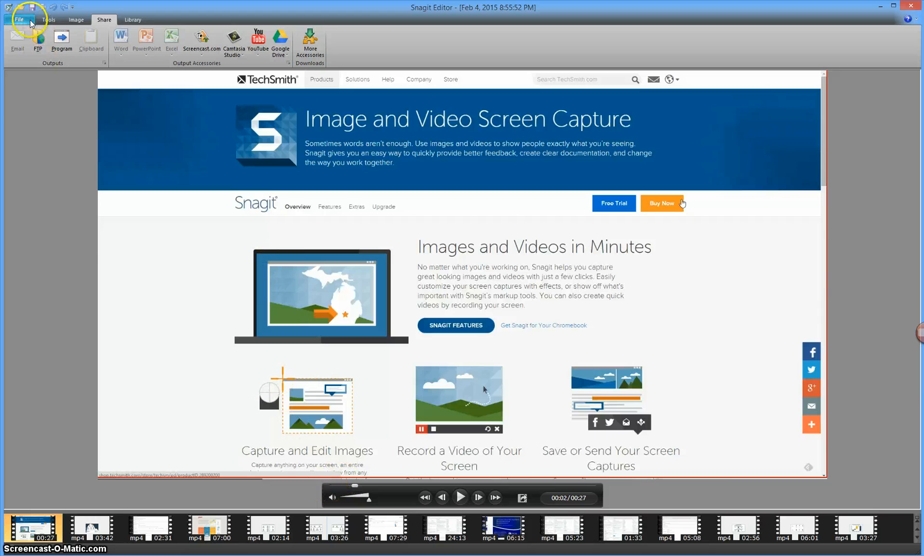
Save the recording as 'Sample Video' MP4 in Desktop > Dropbox > Misc Videos
click(18, 19)
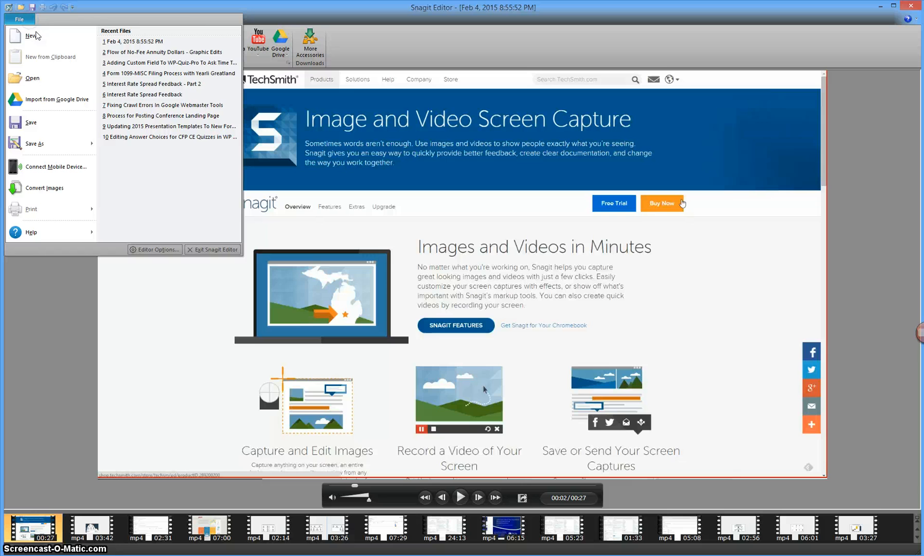
click(34, 143)
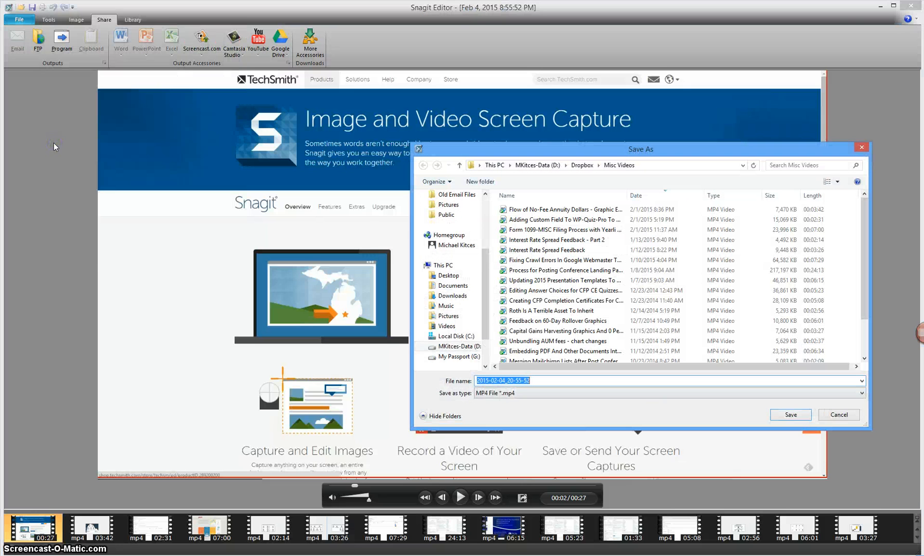
click(451, 274)
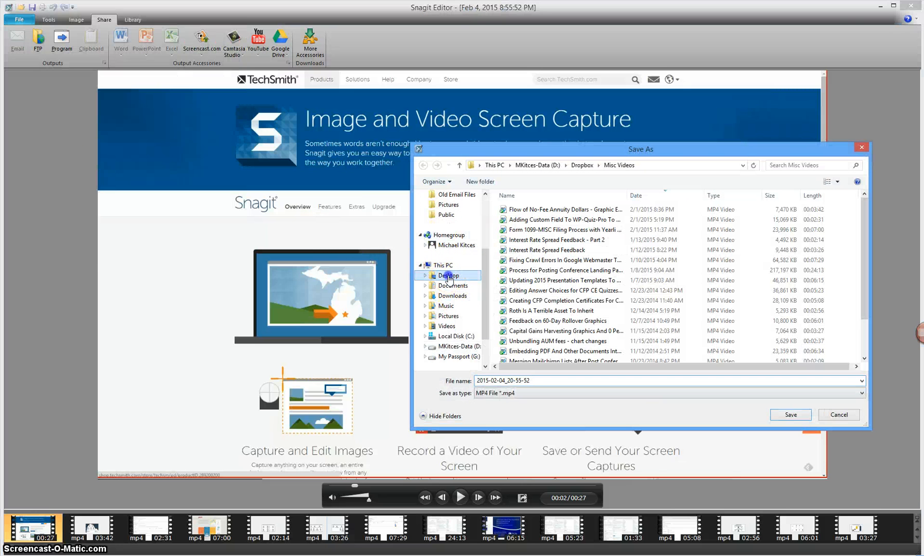
click(450, 274)
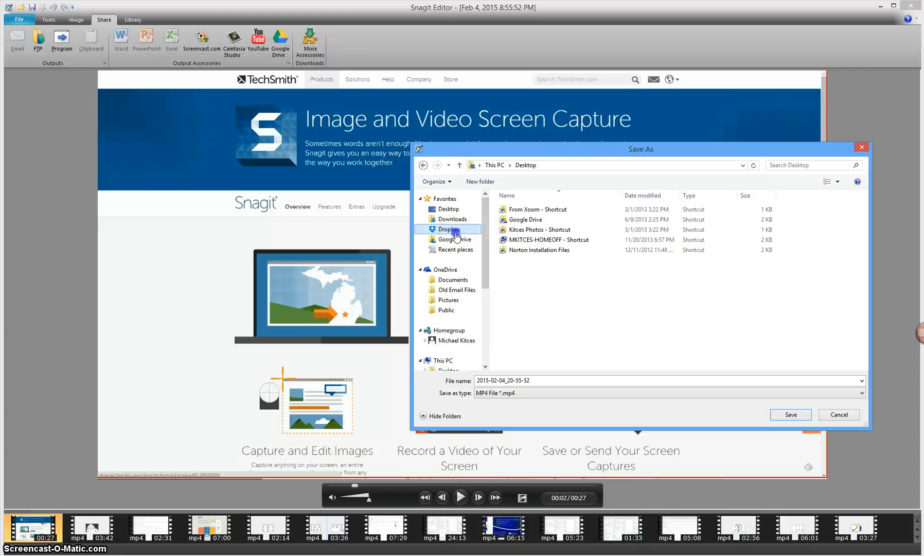
double_click(448, 228)
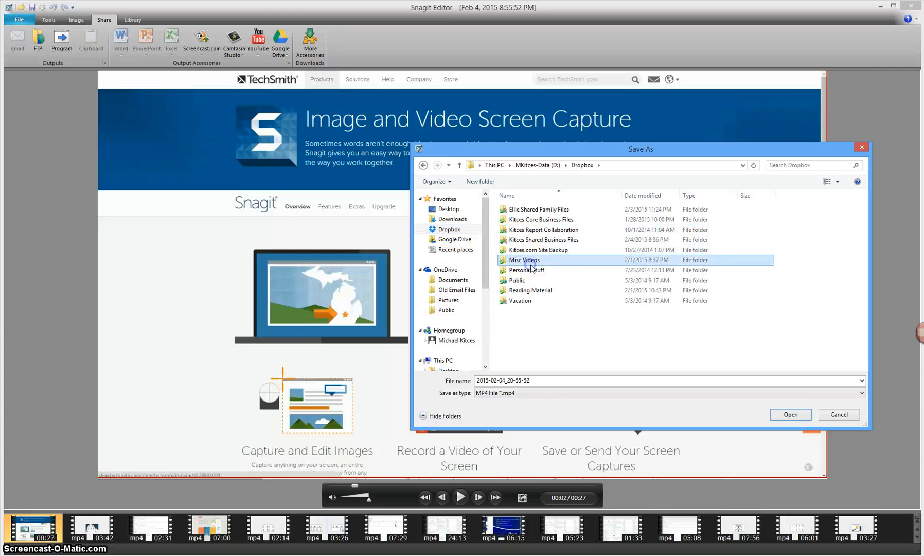
double_click(522, 261)
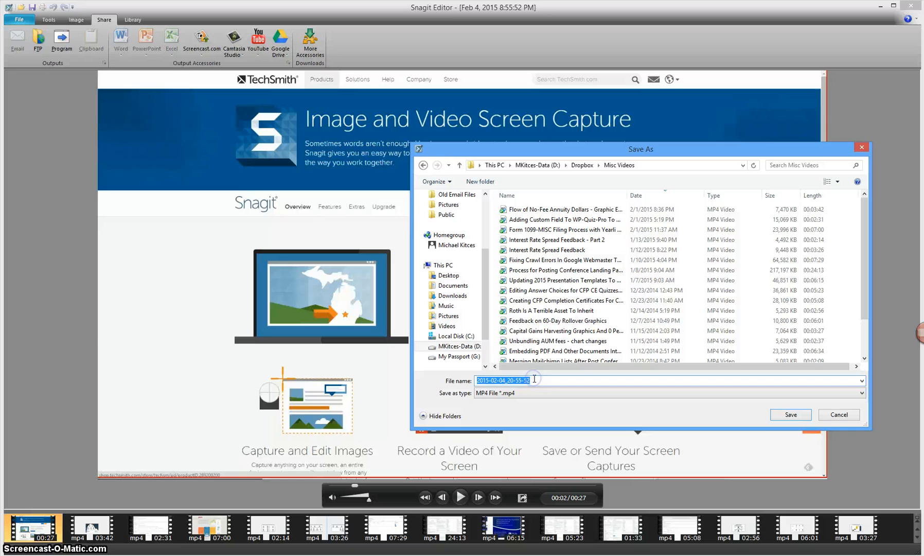
text(Sample Video)
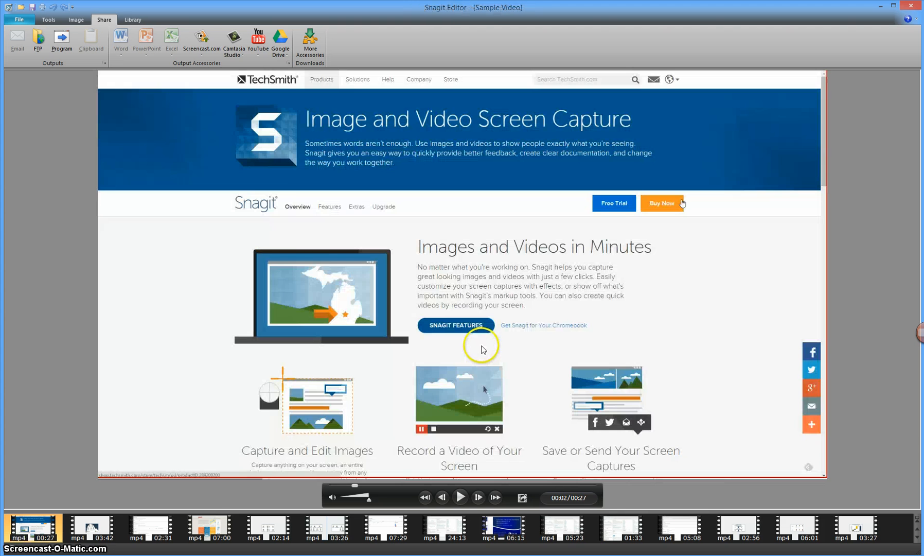
mouse_move(282, 189)
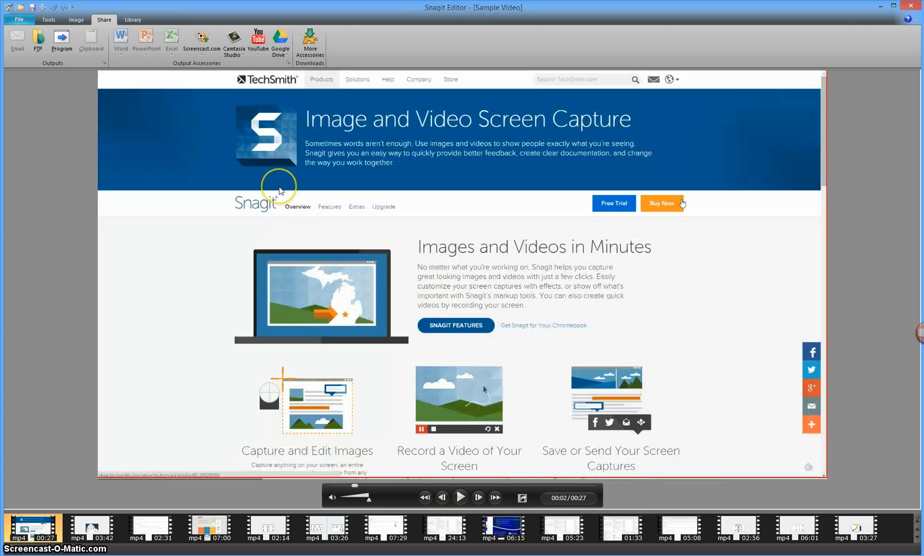
mouse_move(286, 199)
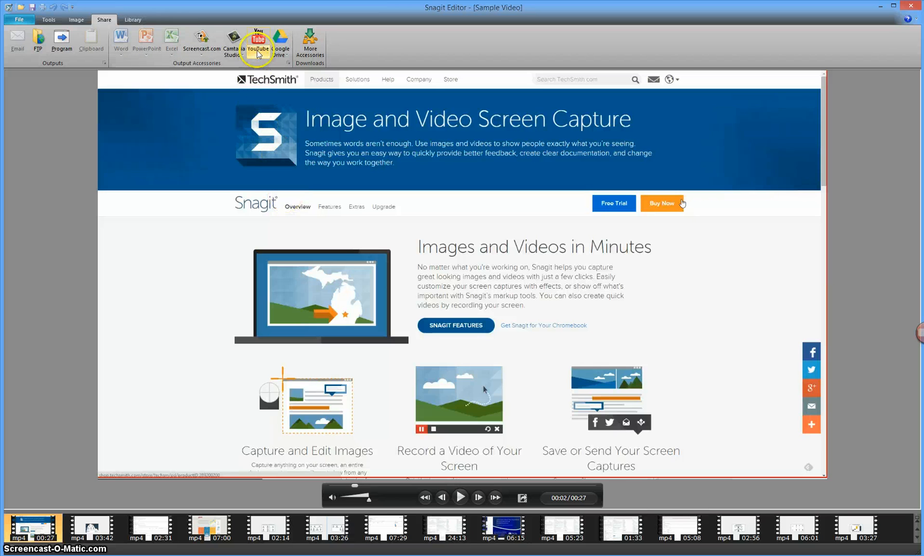
Share to YouTube with title 'Sample Video', privacy Public, and start the upload
click(258, 46)
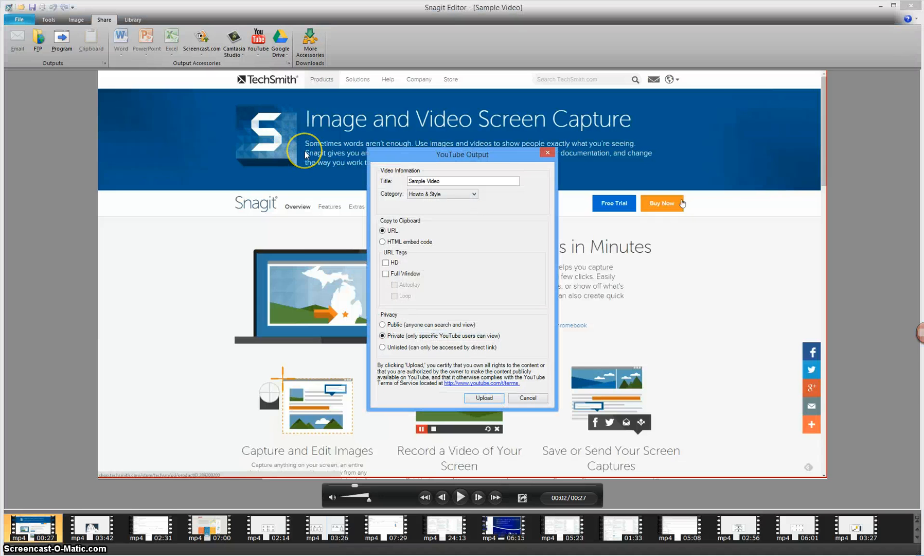
mouse_move(302, 229)
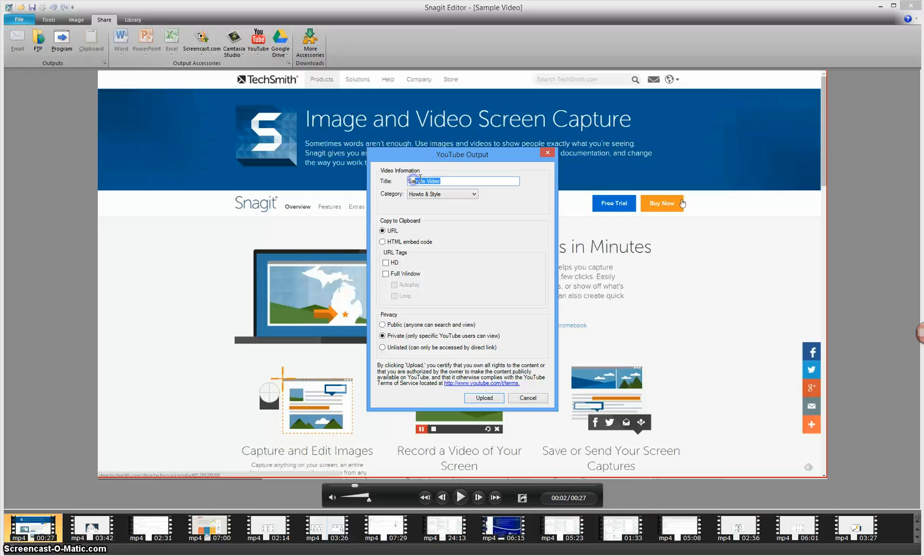
click(383, 335)
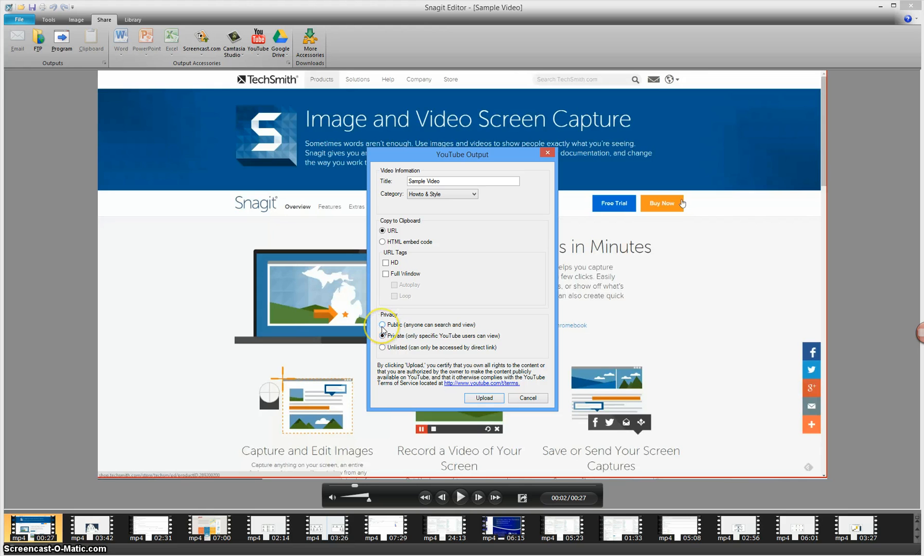
click(382, 325)
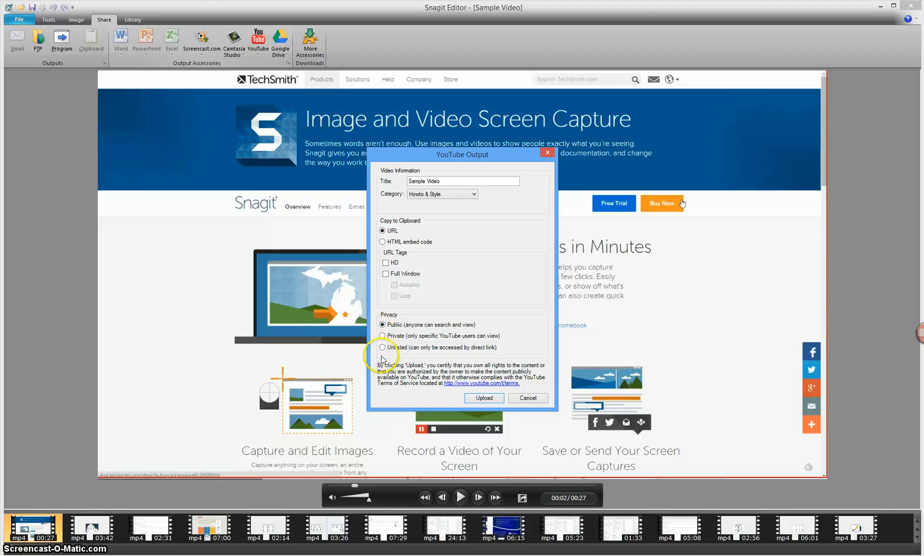
mouse_move(500, 408)
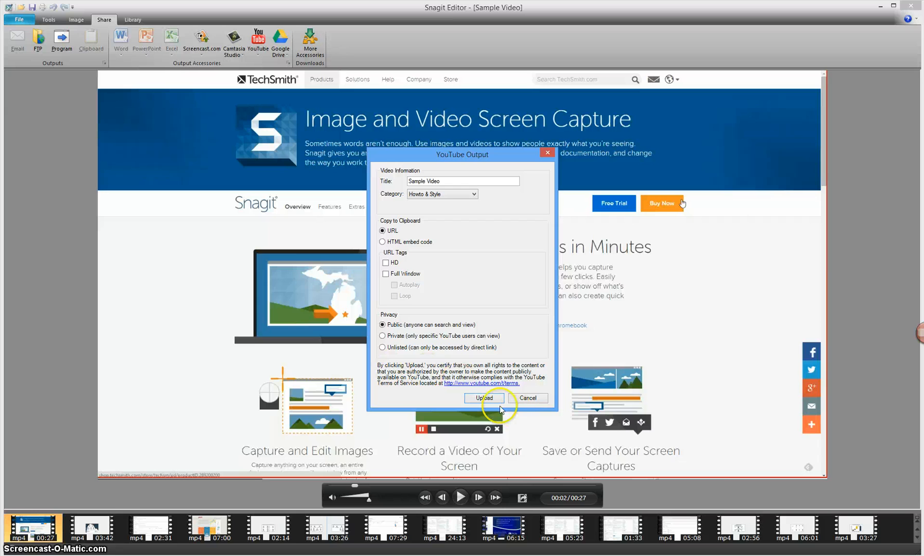
click(484, 398)
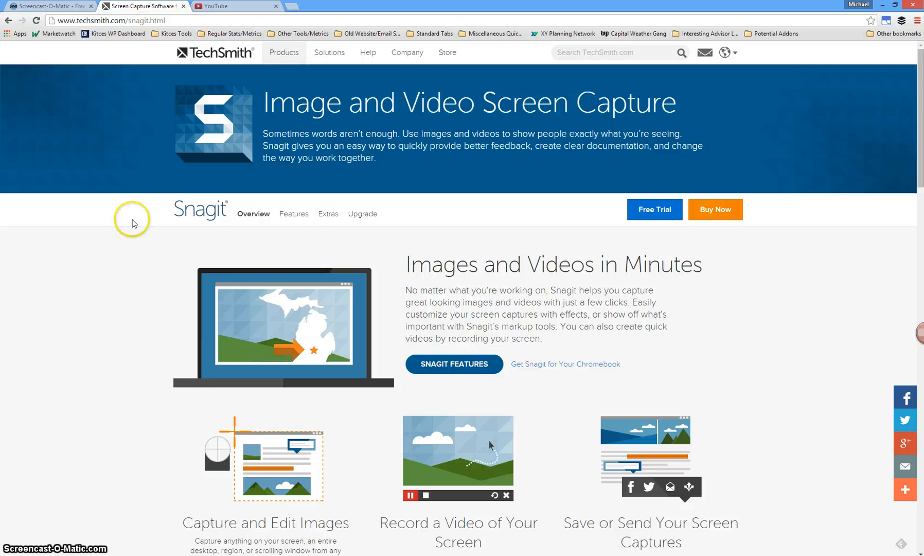
From the YouTube tab, reach Creator Studio via the account menu, listing Sample Video first
click(219, 6)
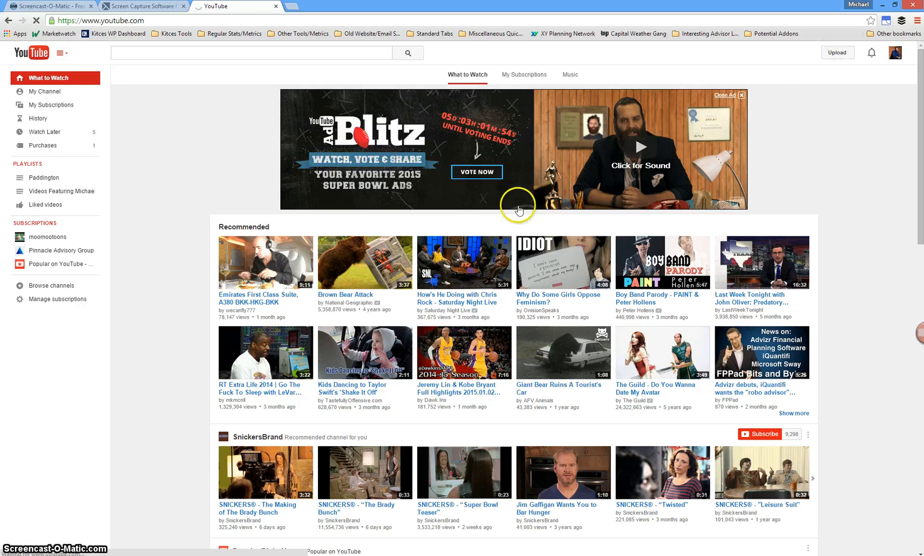
click(845, 52)
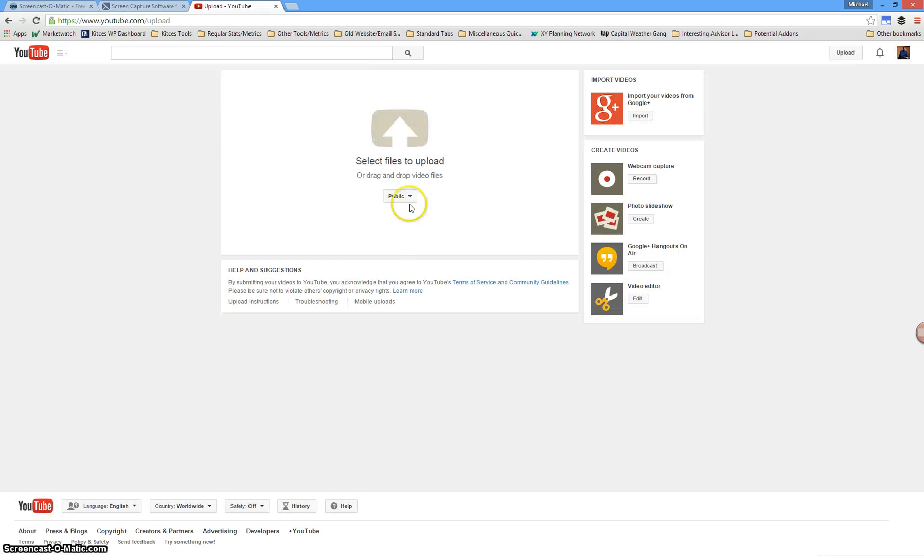
mouse_move(61, 53)
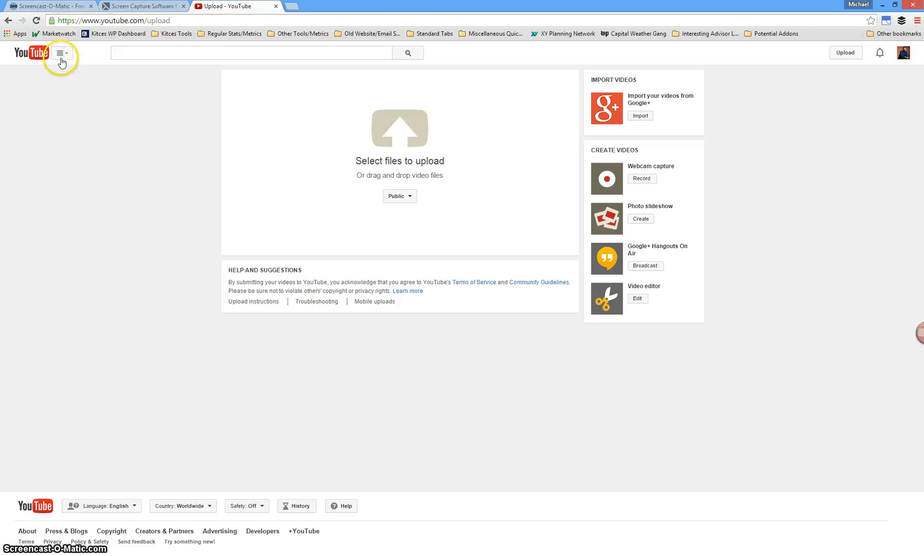
click(61, 53)
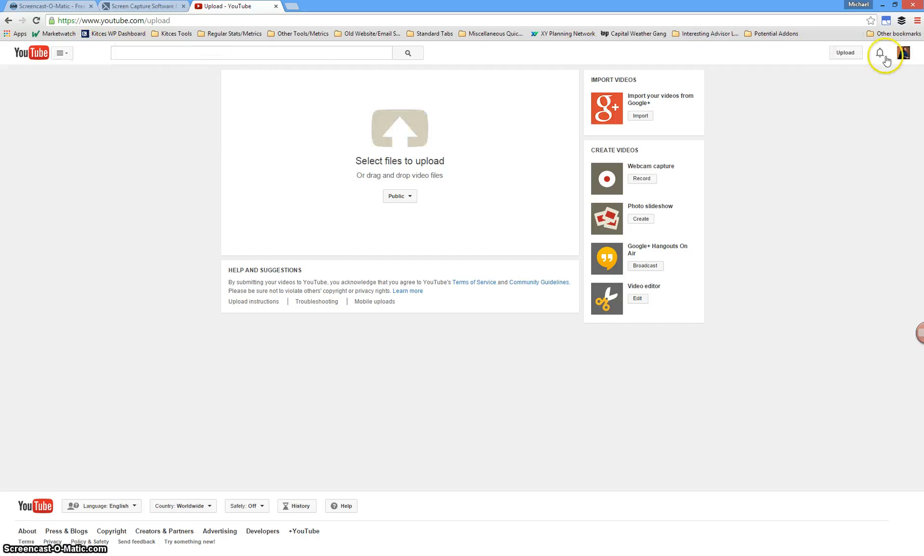
click(907, 53)
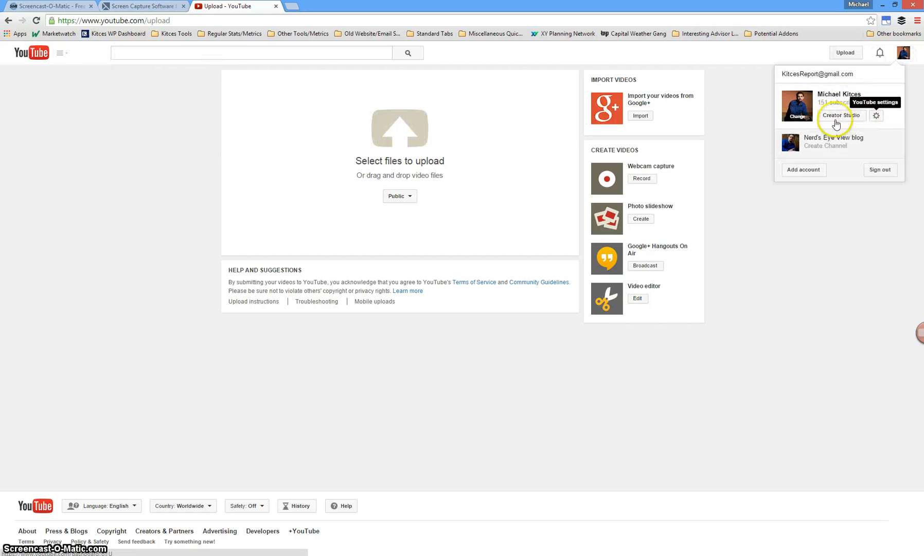
click(841, 115)
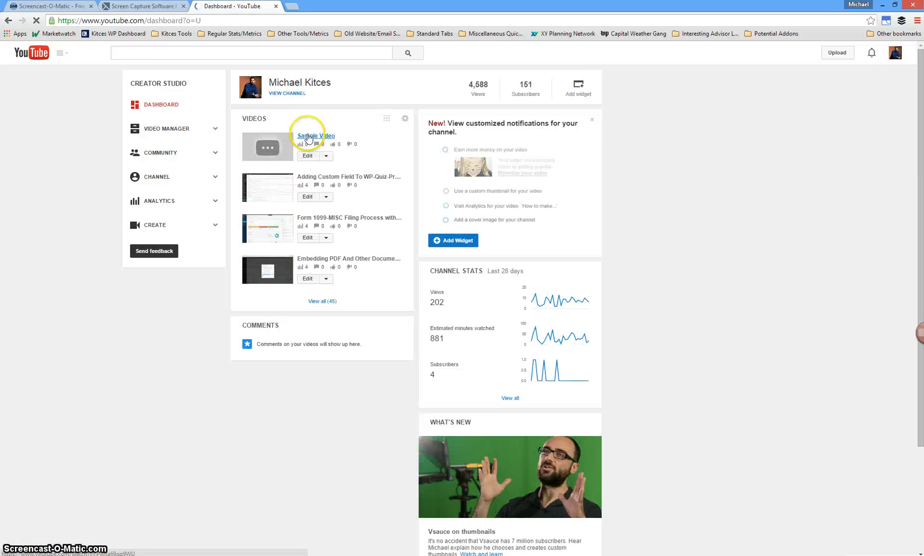
Open Sample Video from the Videos panel to play it on its watch page
click(315, 136)
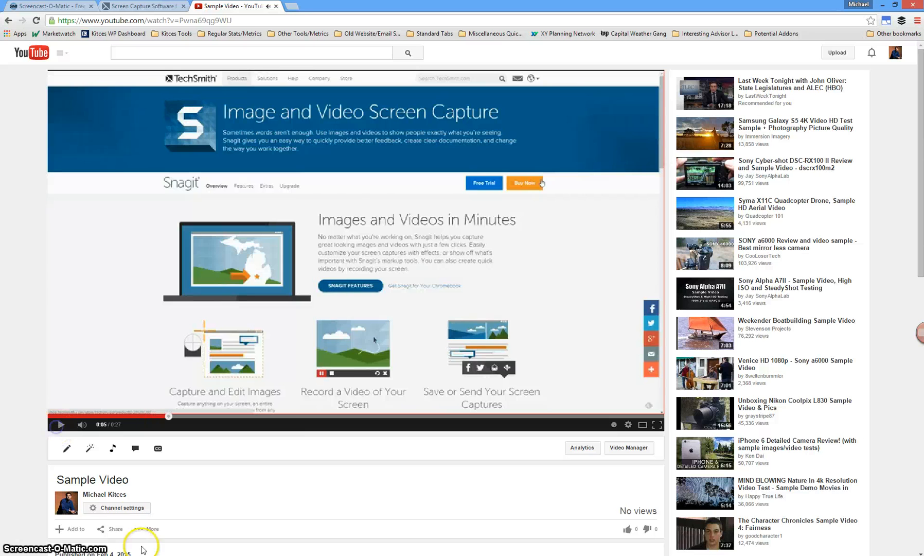
mouse_move(346, 392)
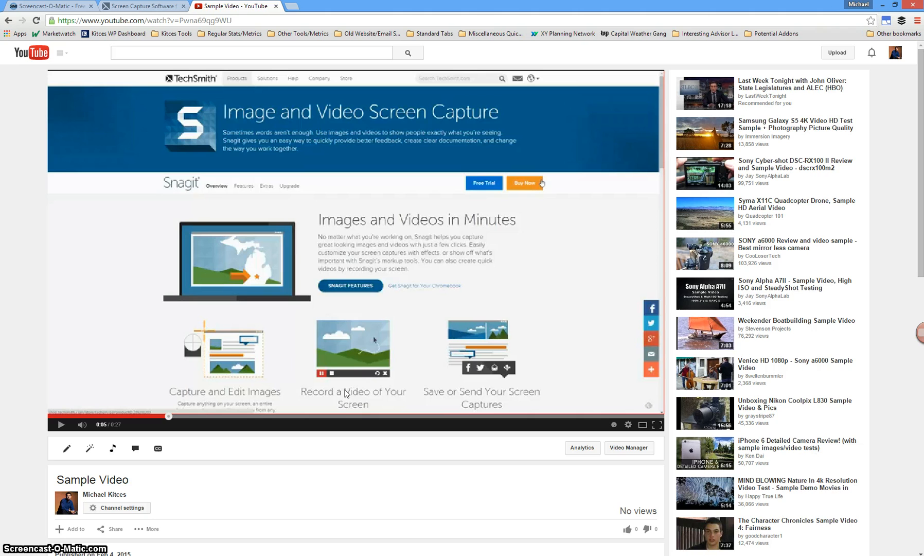
mouse_move(356, 395)
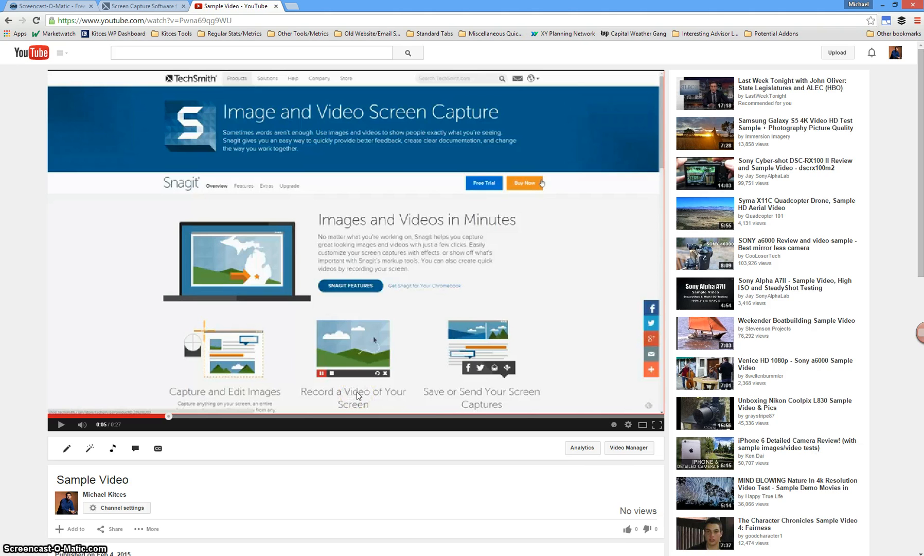